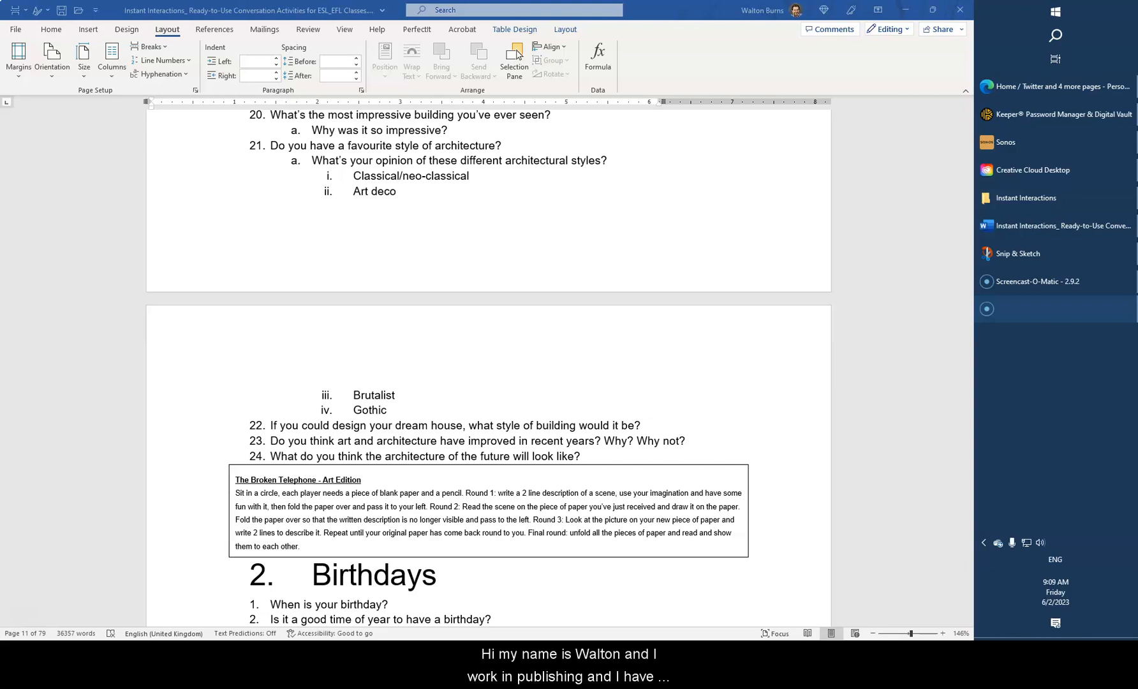
Step: Review the document's tables, then run the selecttables macro from the VBA editor (Alt+F11)
scroll(up, 3)
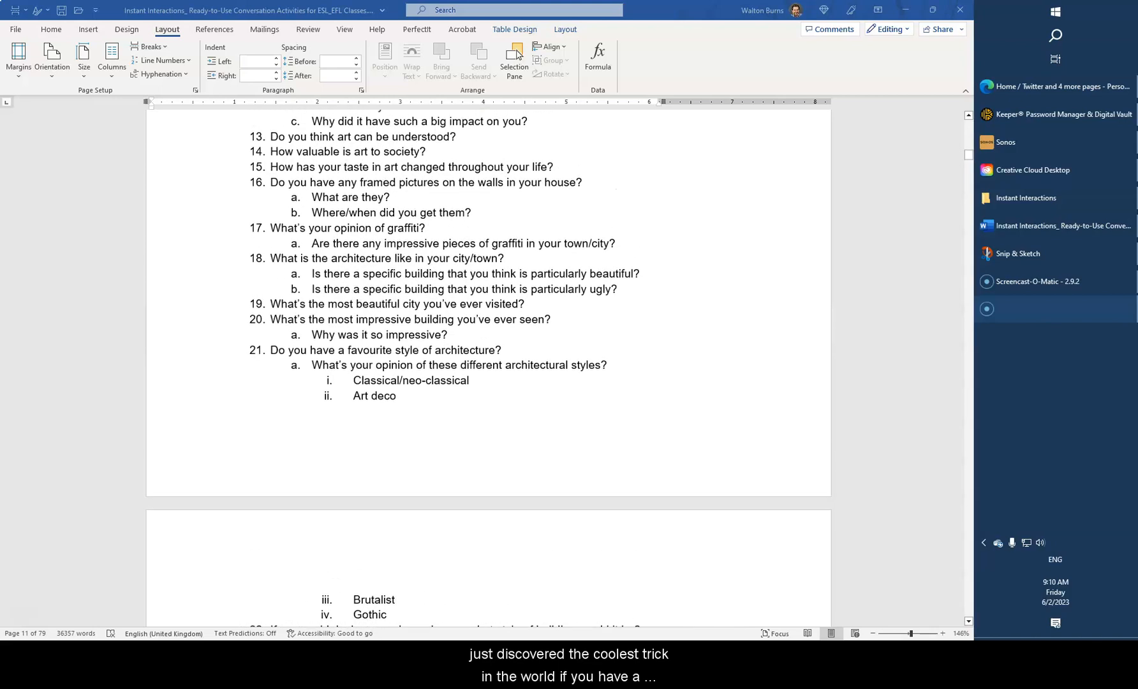
scroll(down, 3)
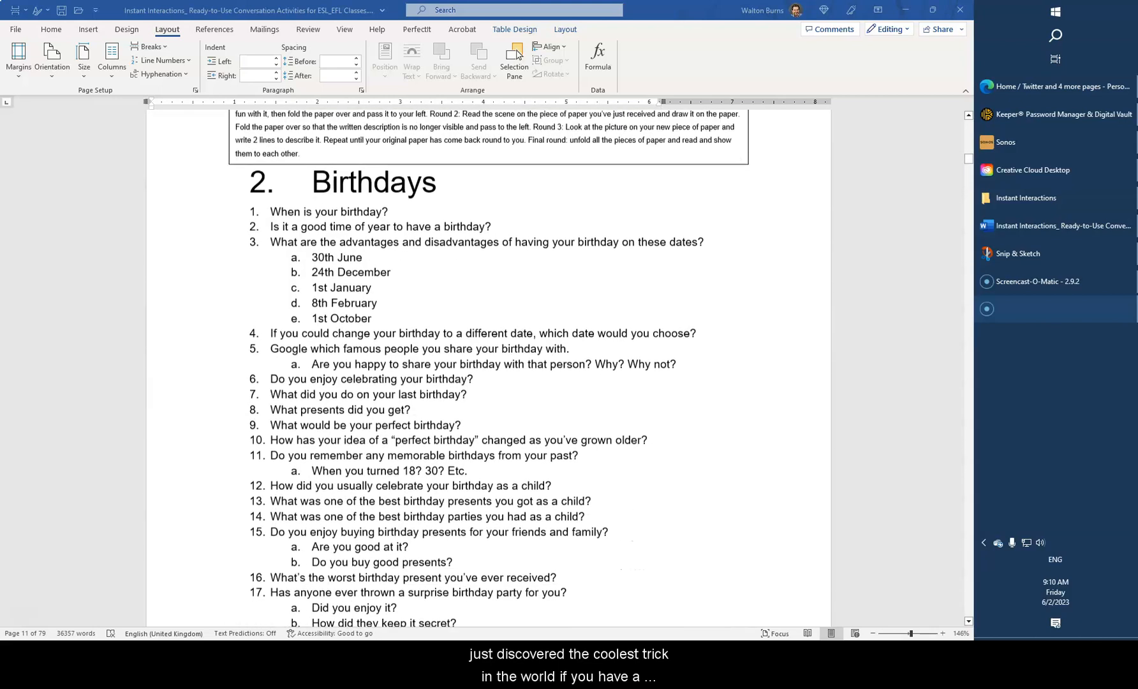
scroll(down, 3)
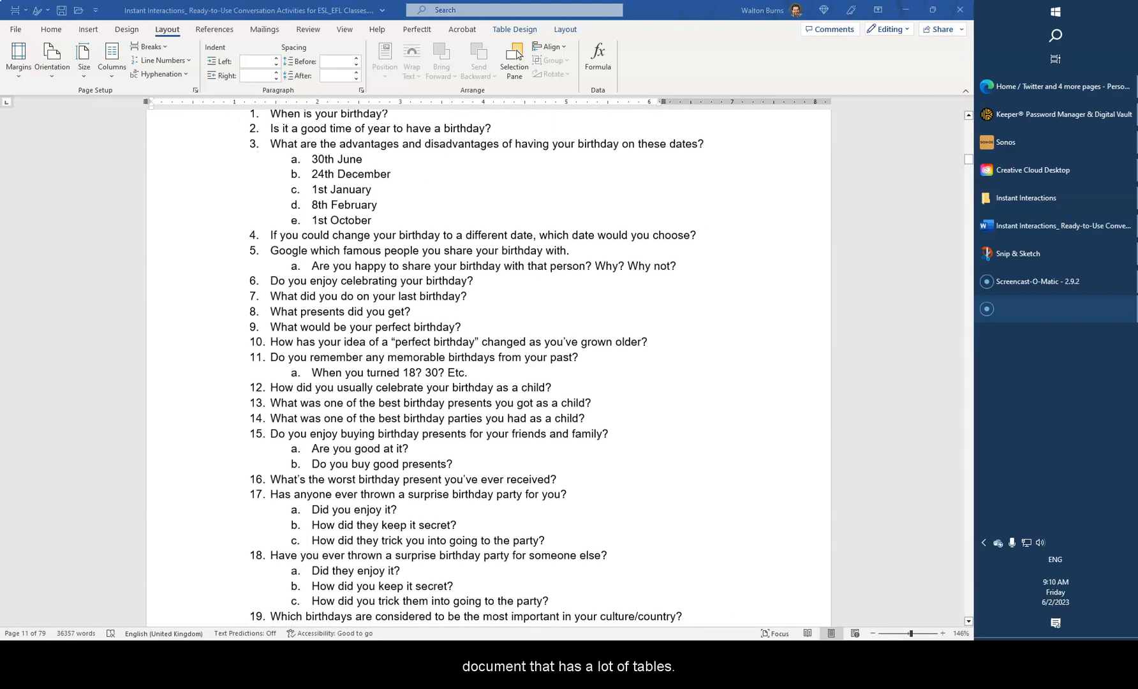
scroll(down, 3)
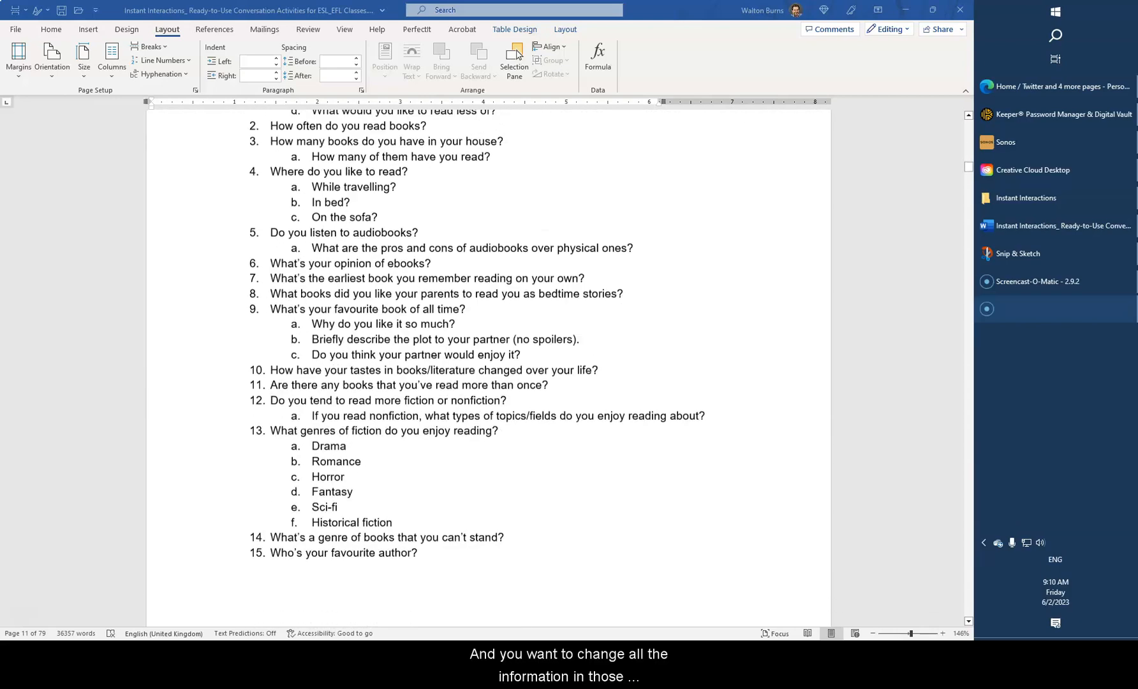
scroll(down, 3)
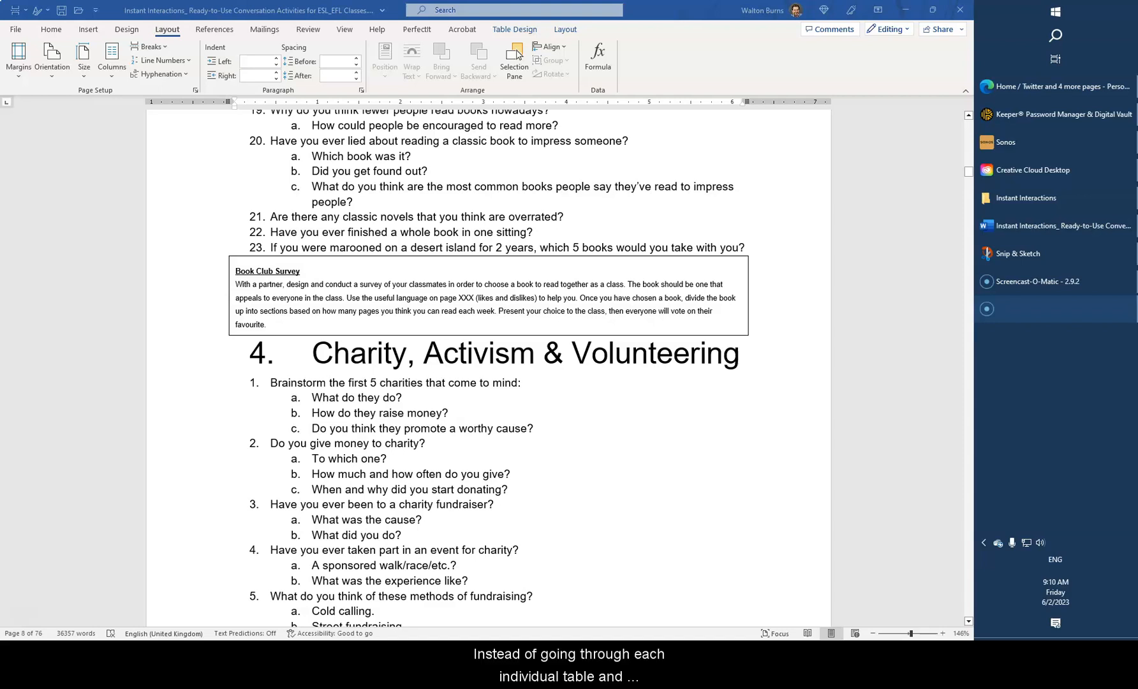
scroll(down, 3)
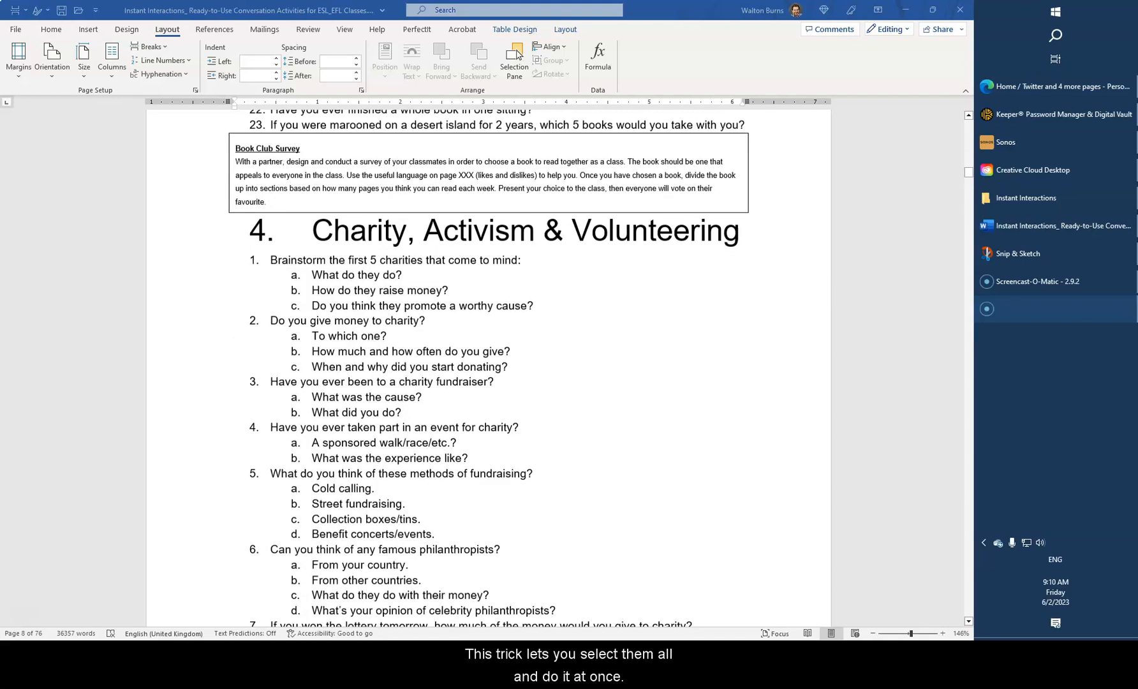
scroll(down, 3)
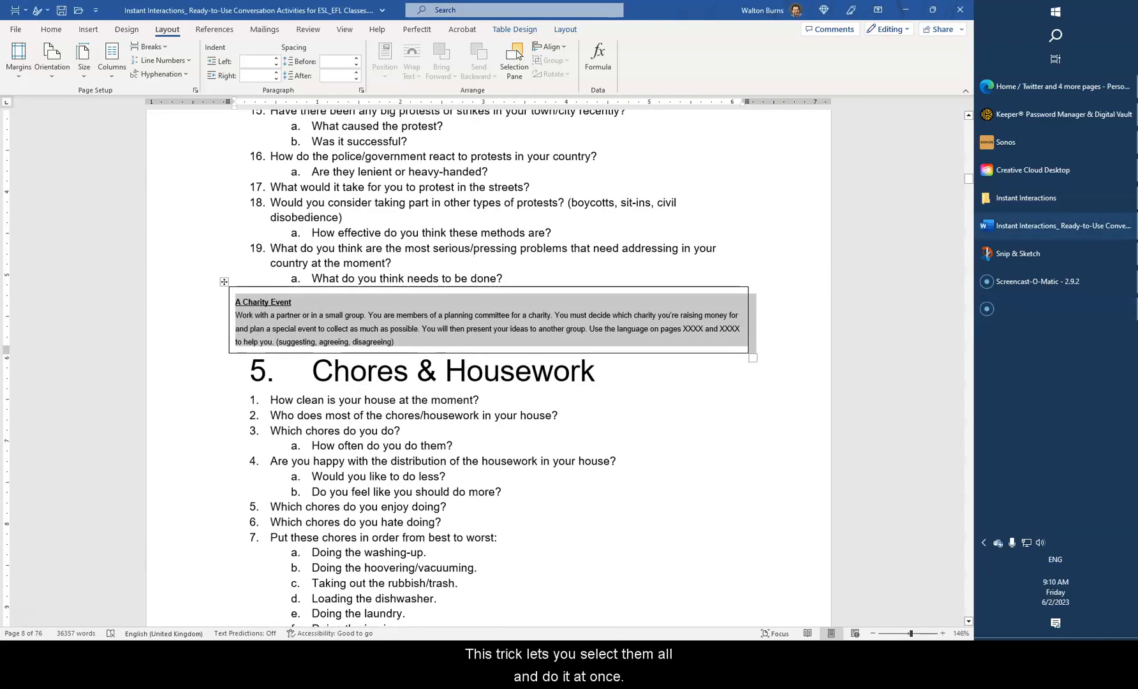
scroll(up, 3)
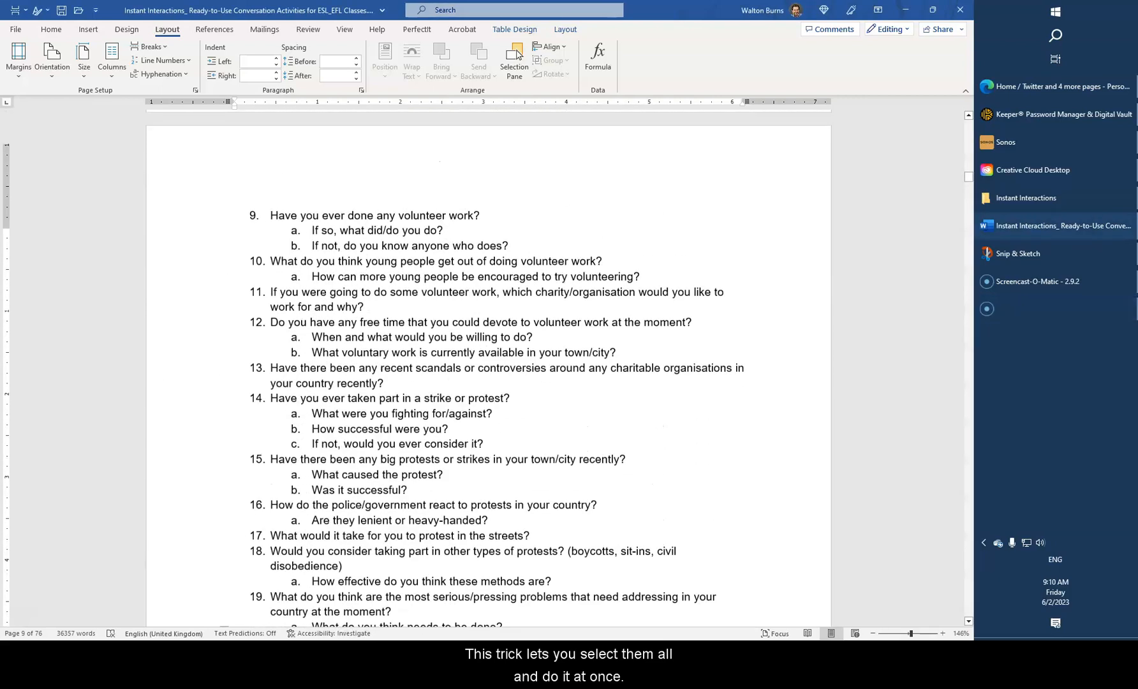
scroll(up, 3)
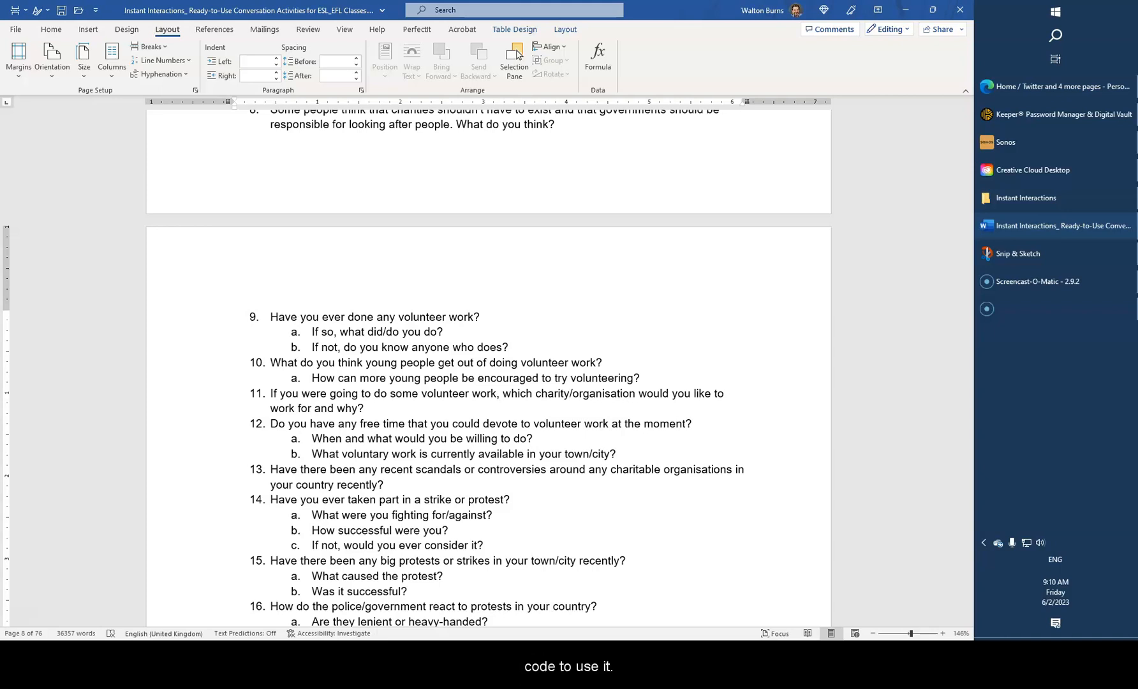
key(alt+F11)
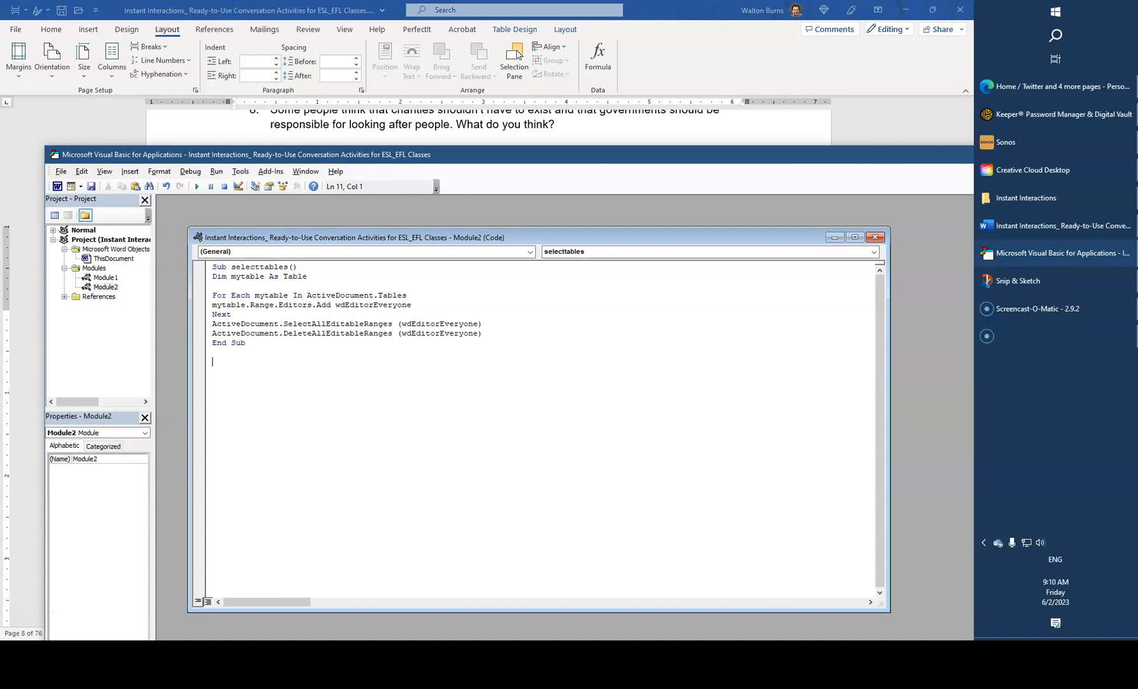
click(196, 186)
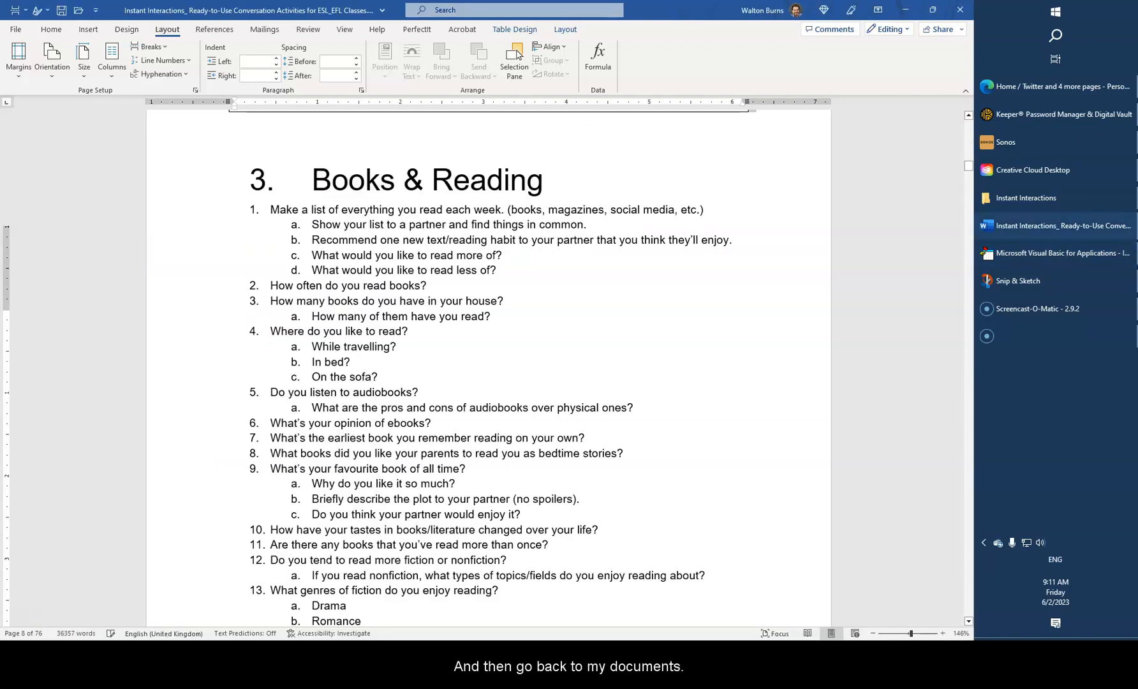
Step: Set the selected tables to centered alignment in Table Properties and confirm
scroll(up, 3)
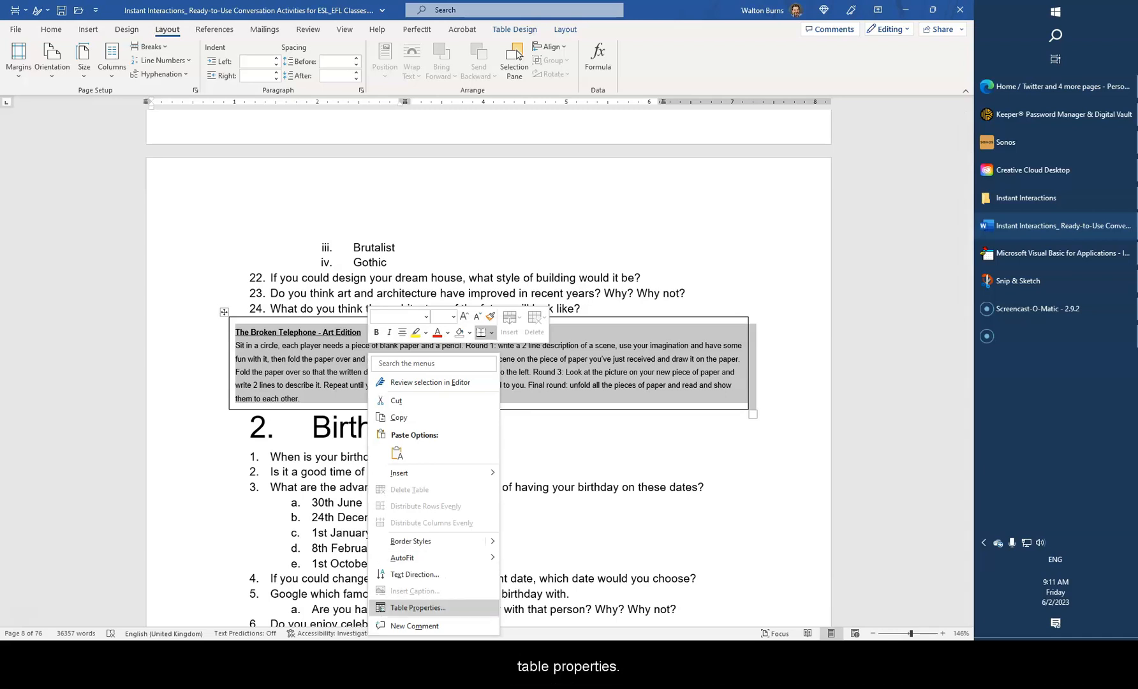
click(417, 607)
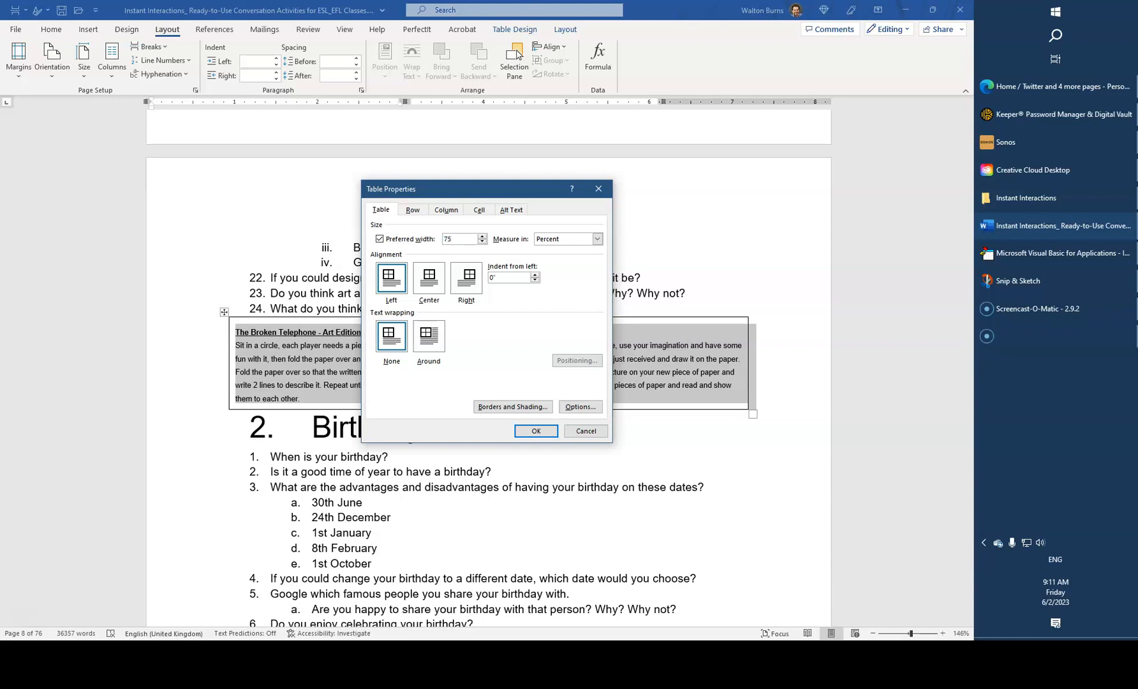
click(428, 278)
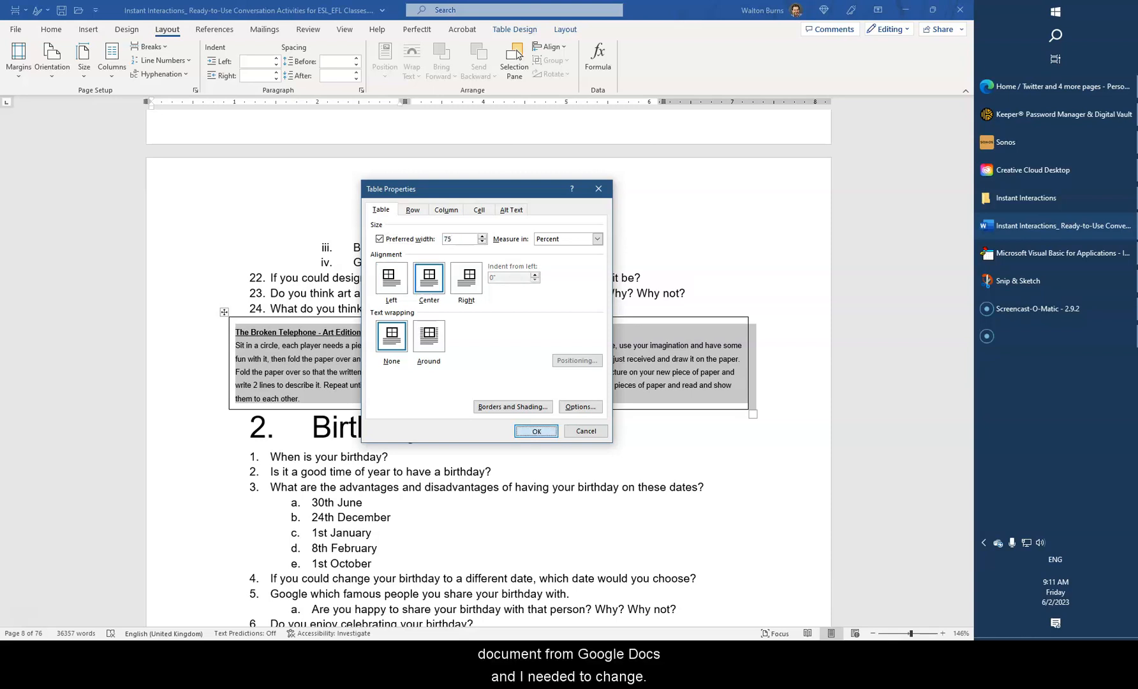
click(536, 430)
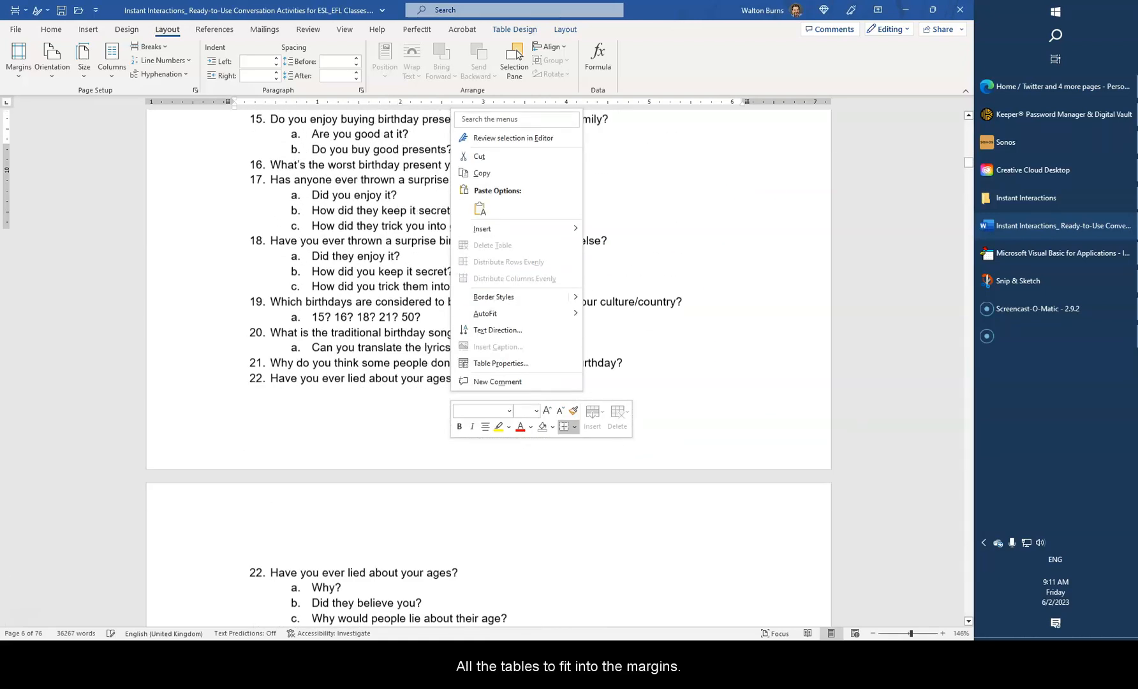
Step: Scroll through the document to check the narrower, centred activity tables
scroll(down, 3)
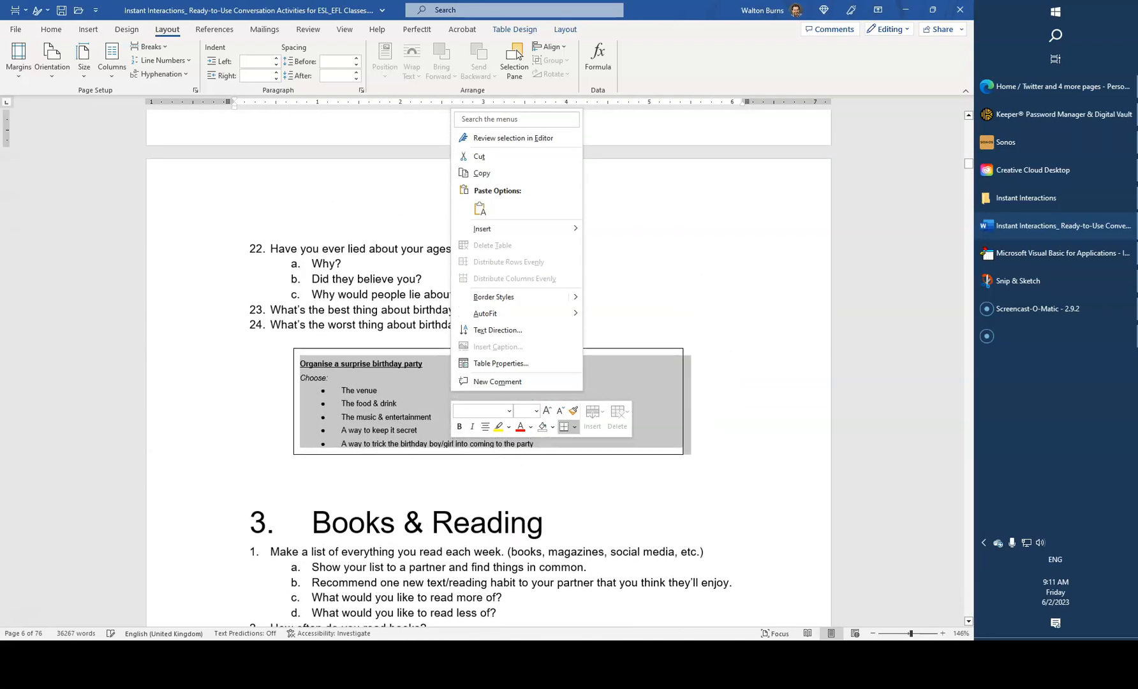
scroll(down, 3)
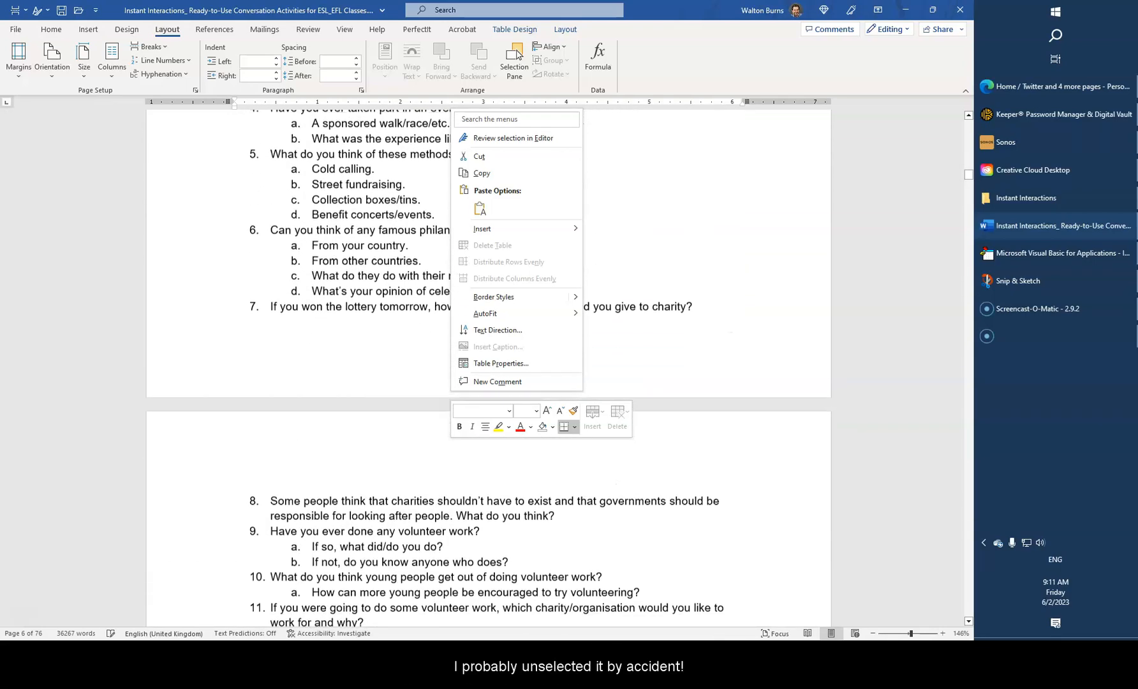
scroll(up, 3)
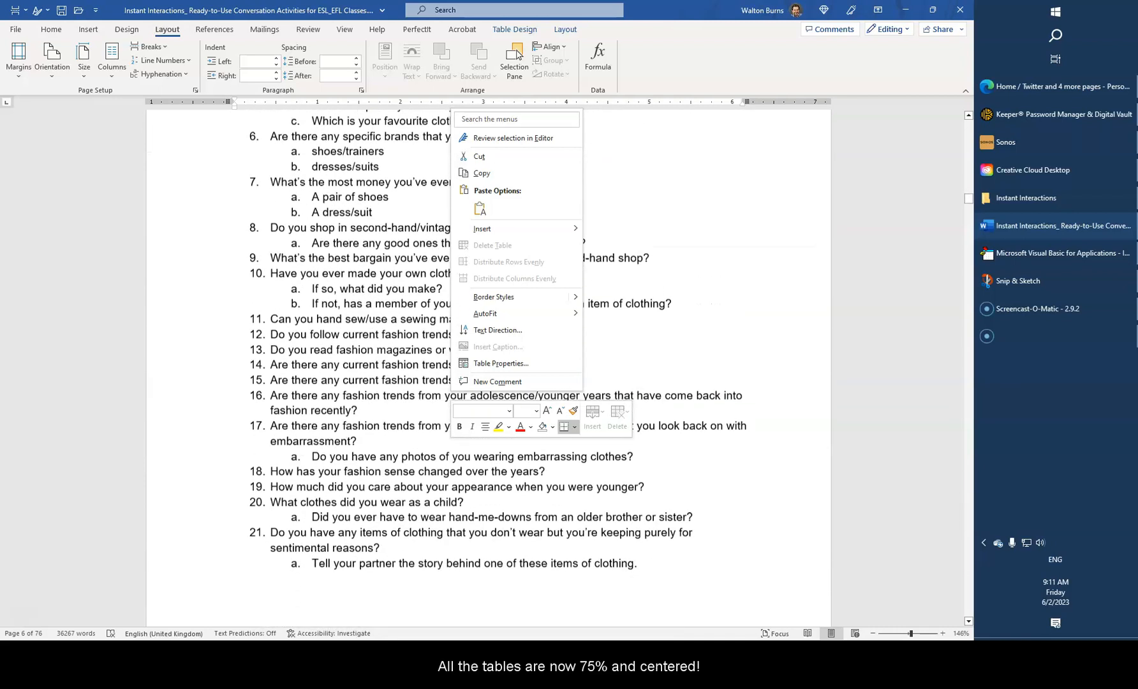
scroll(down, 3)
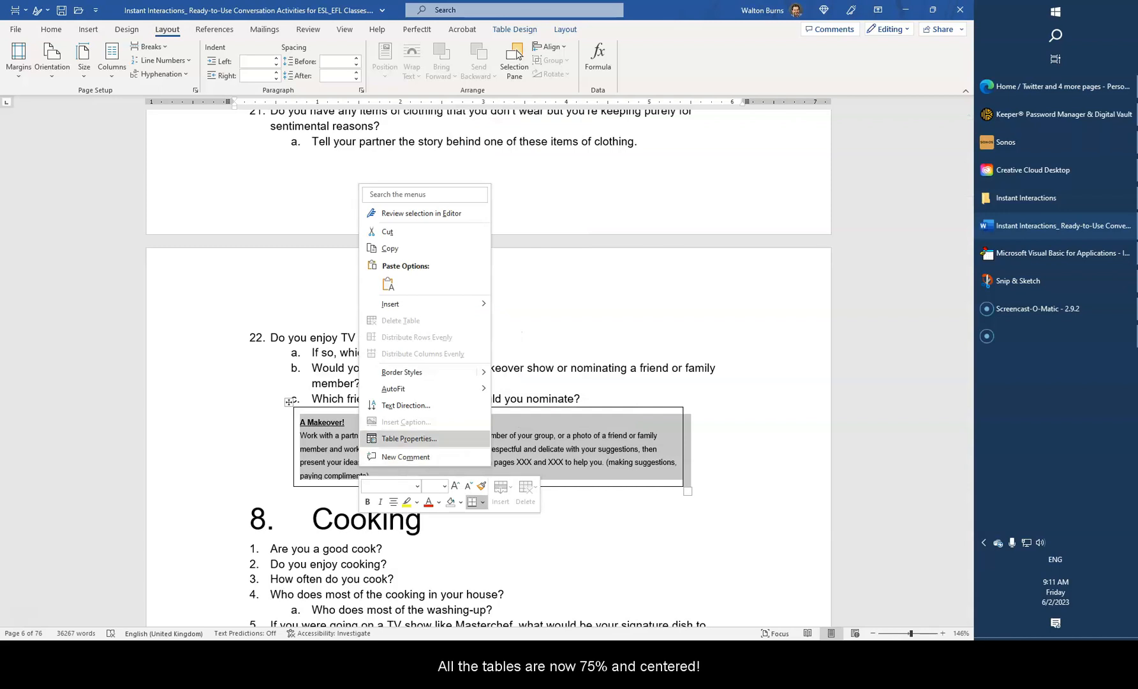
Step: Give all tables 100 percent preferred width and a light orange shading fill, then confirm
click(408, 438)
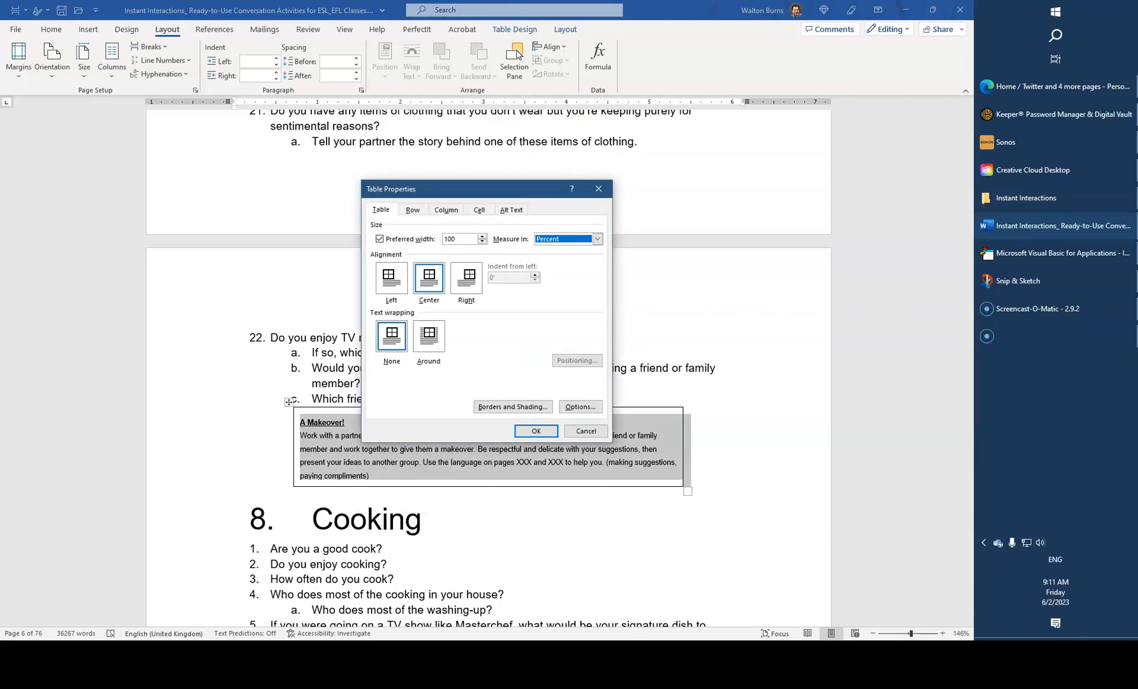
click(513, 407)
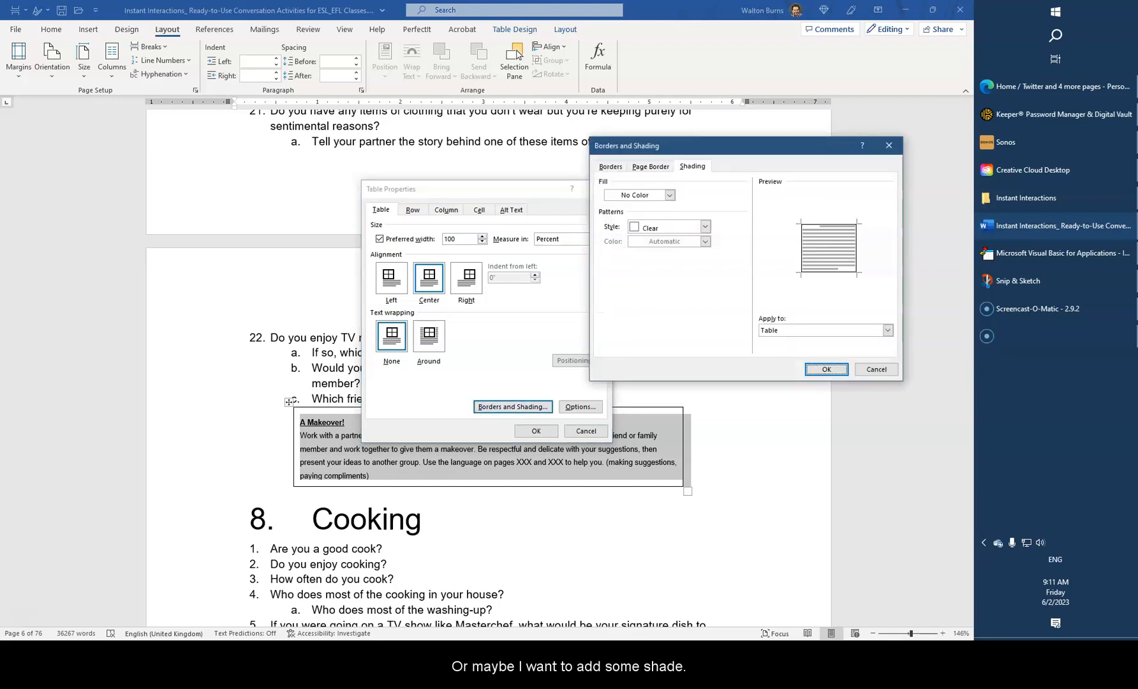
click(668, 194)
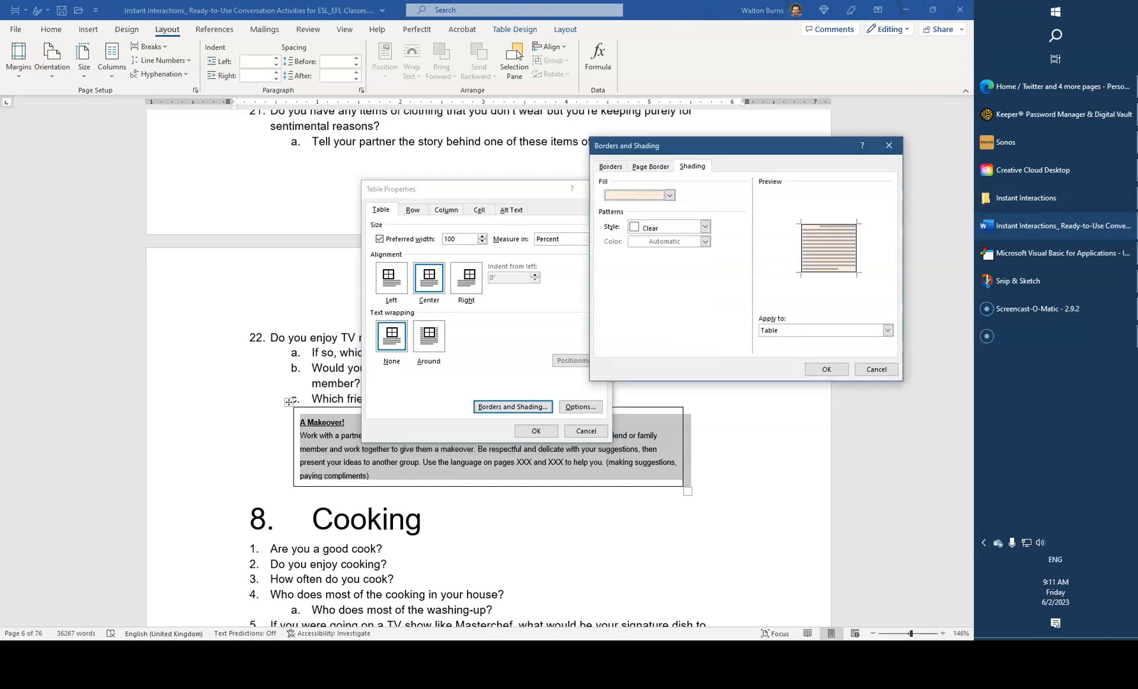
click(876, 369)
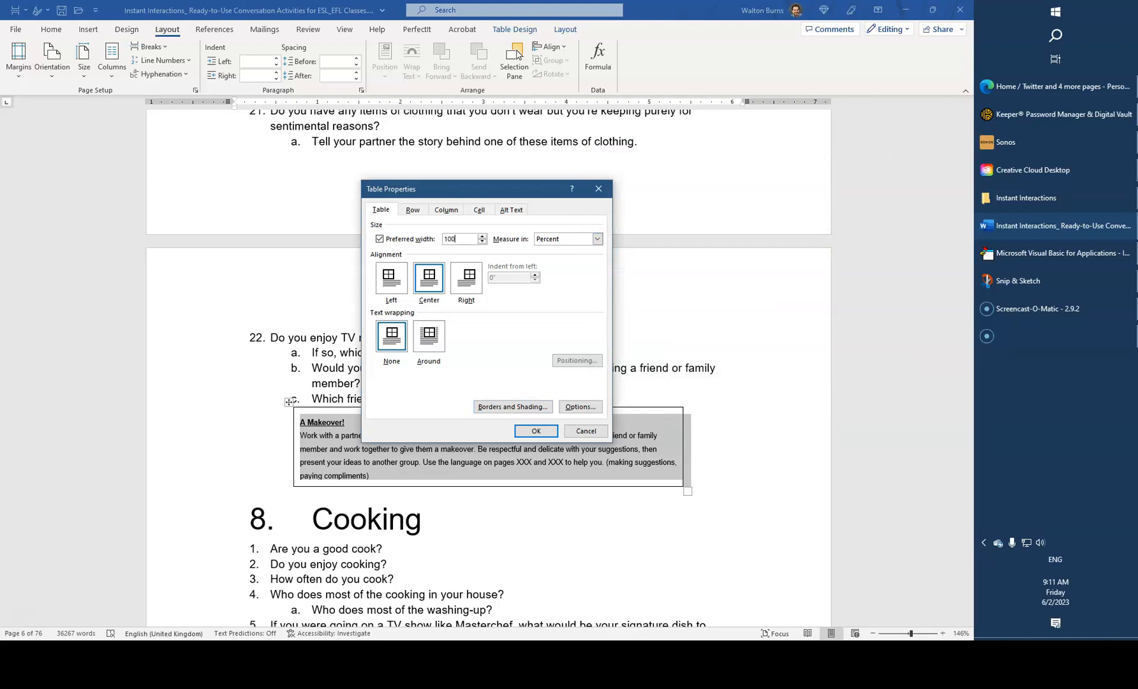
click(536, 430)
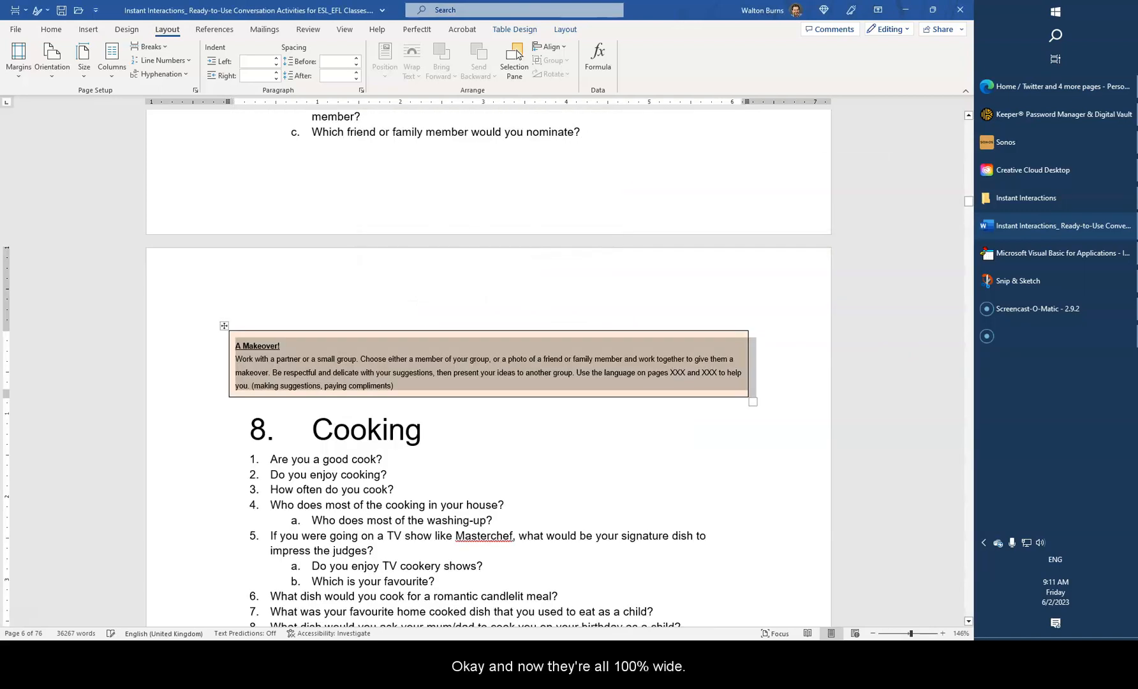
scroll(up, 3)
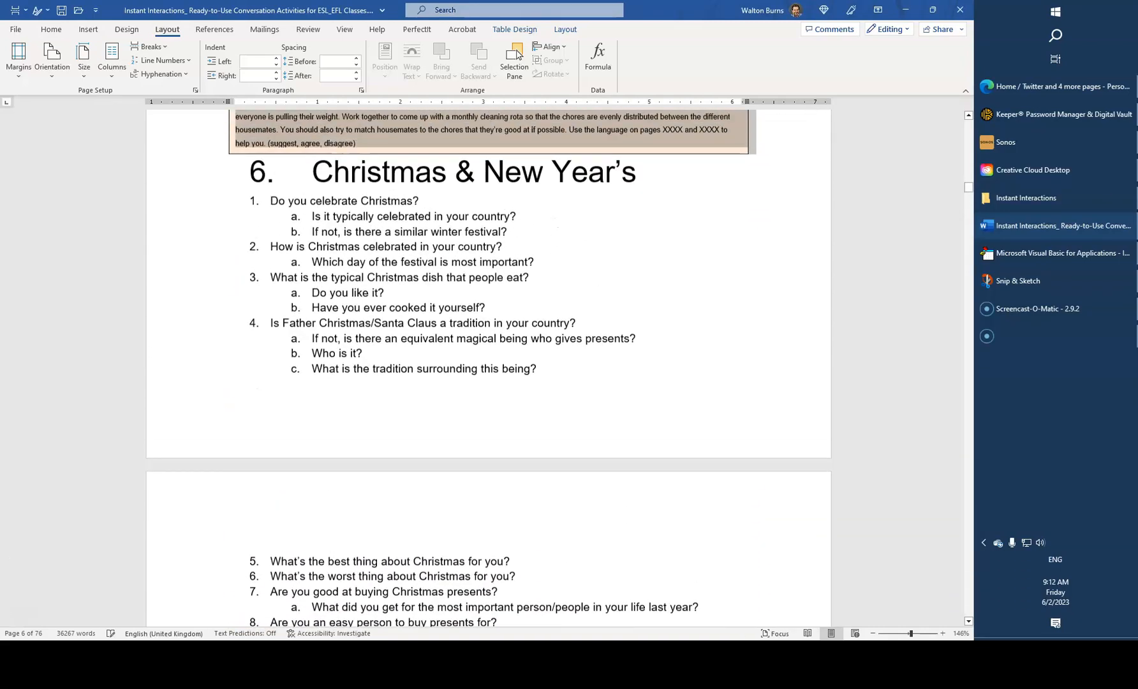
scroll(down, 3)
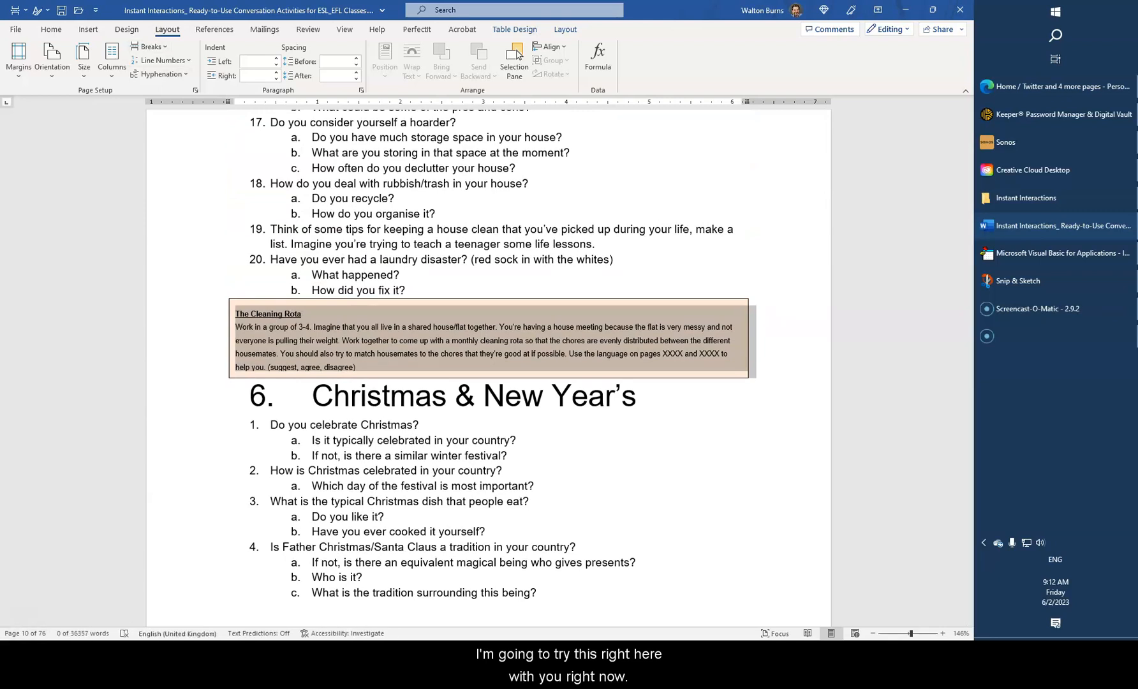
click(50, 29)
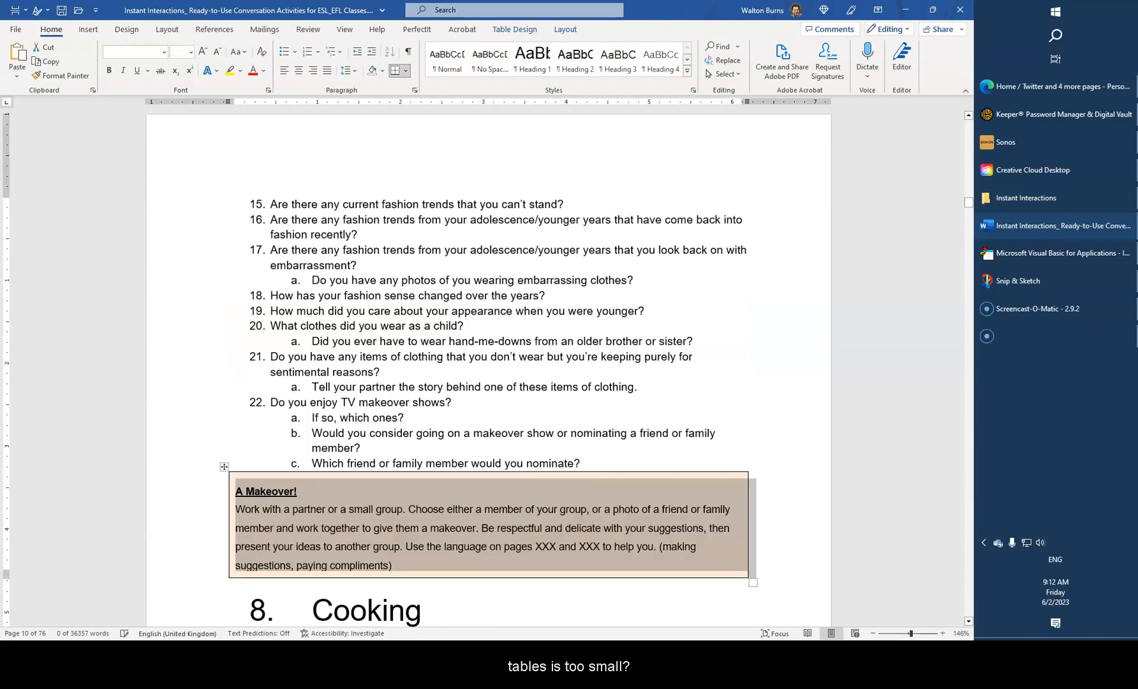
Step: Scroll through the tables to check their enlarged text
scroll(down, 3)
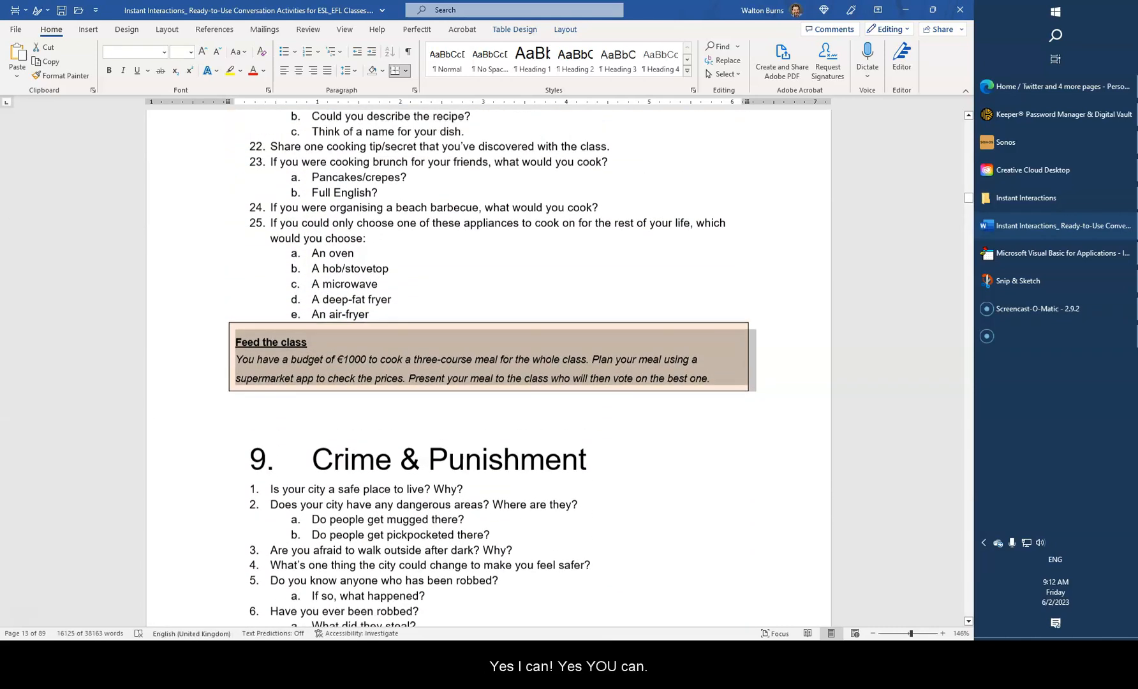
scroll(down, 3)
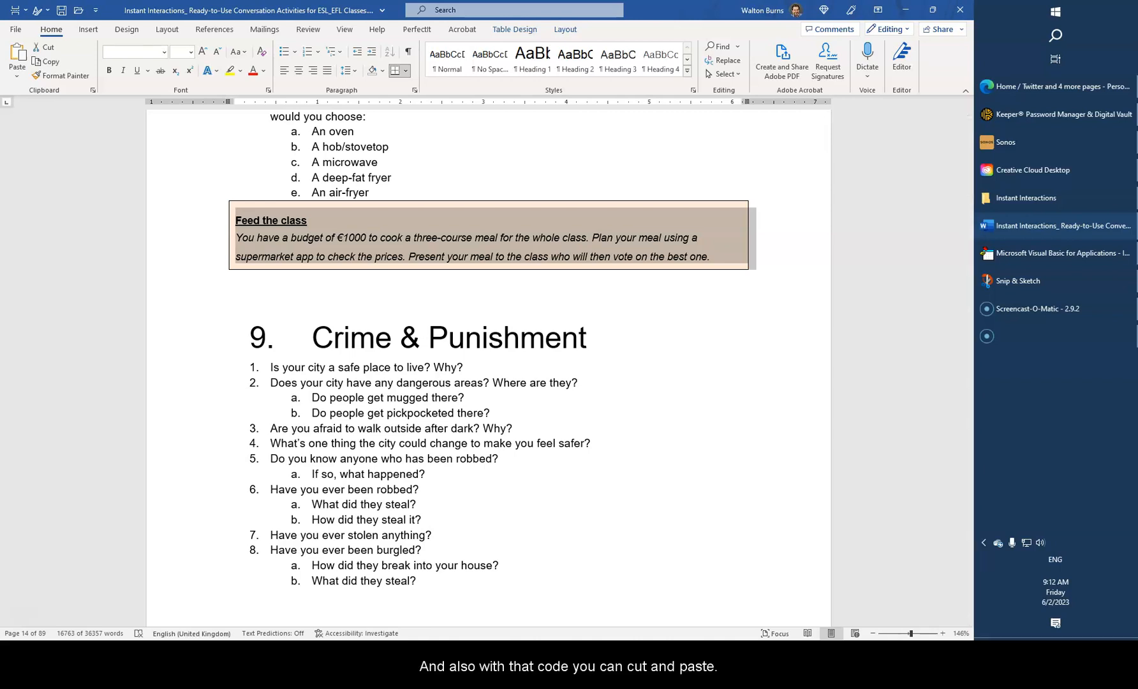
click(14, 30)
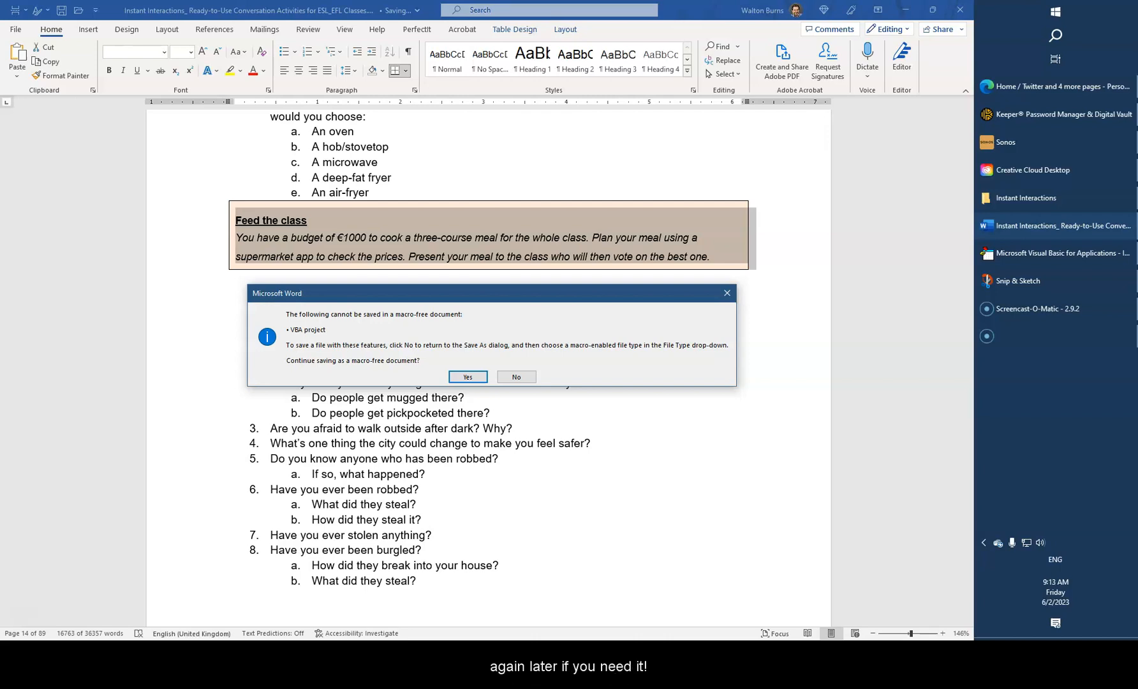
click(515, 376)
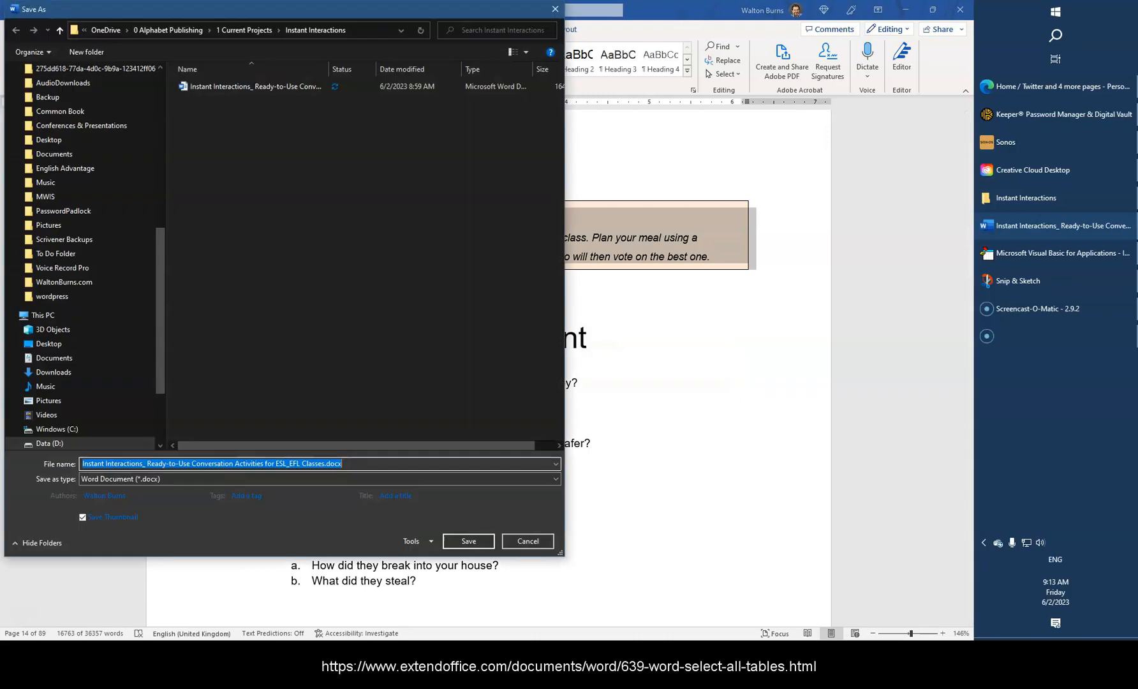
click(467, 541)
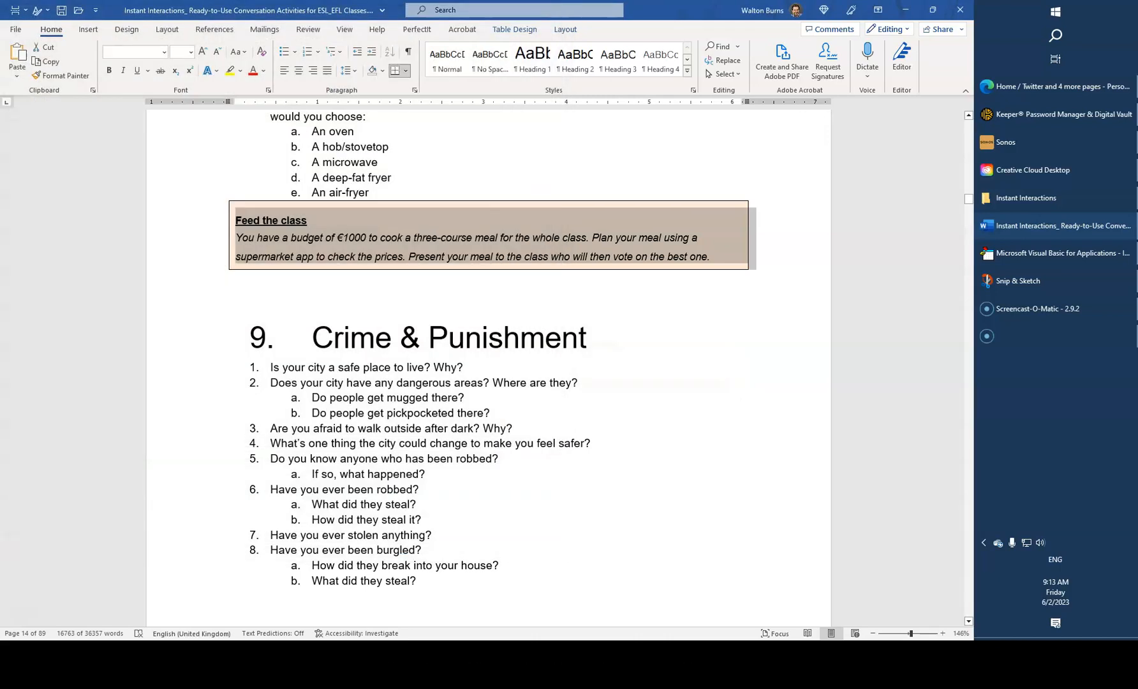